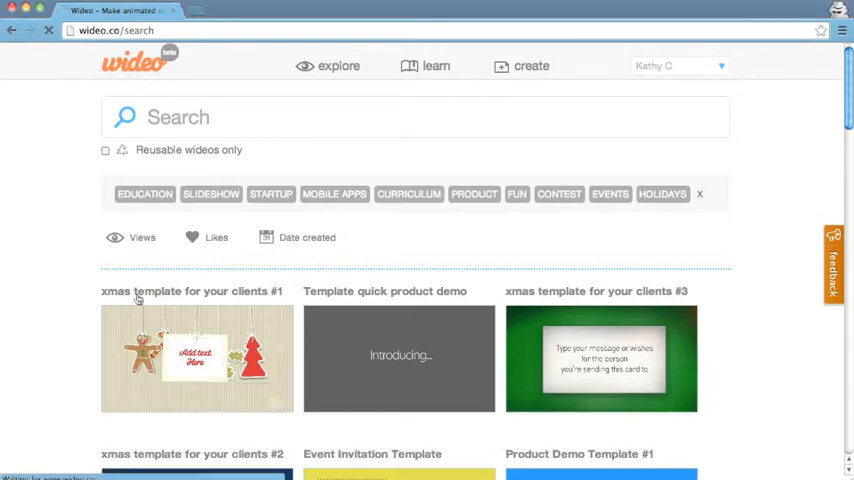
Step: Open the first 'xmas template for your clients #1' result in the editor
click(196, 356)
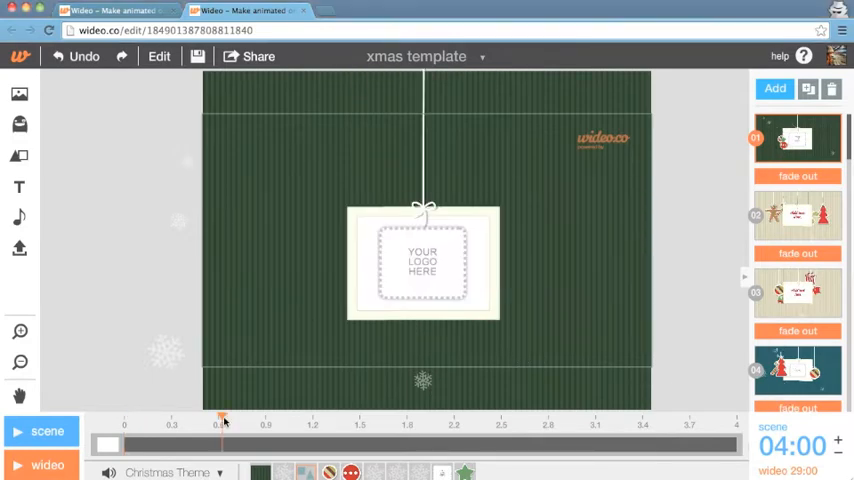
Step: Upload 'wideo xmas w logo' from the Desktop into the scene and select the logo placeholder
click(20, 250)
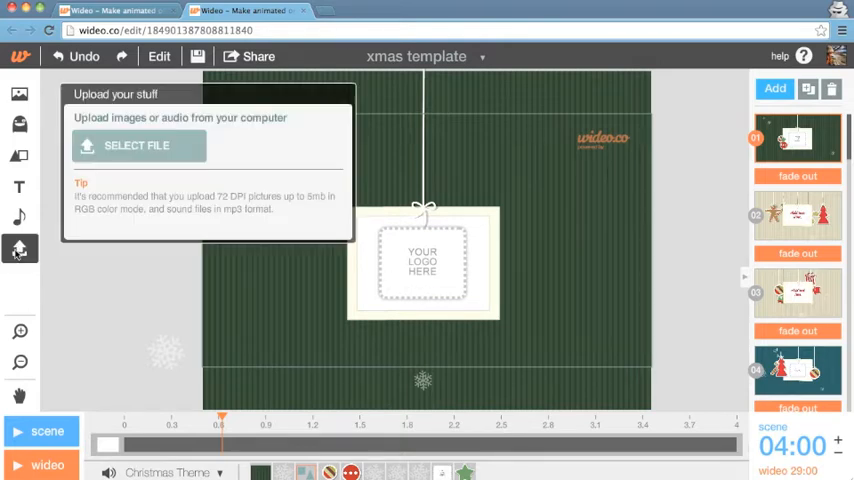
click(136, 144)
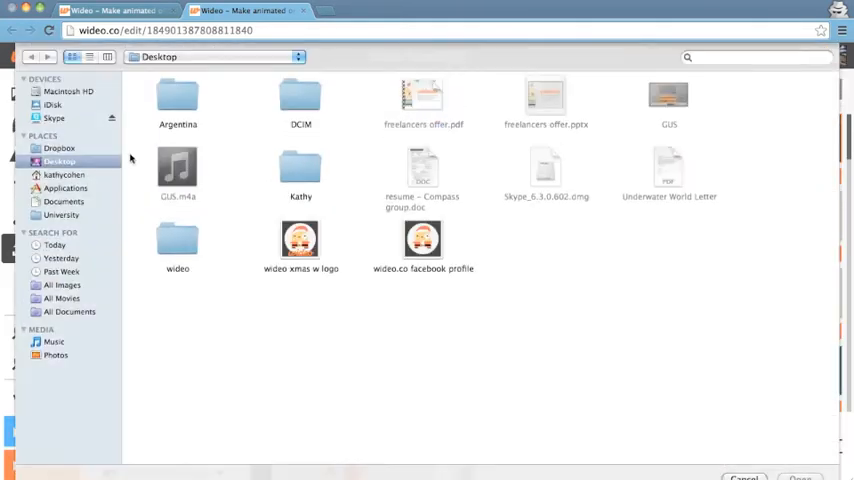
click(300, 240)
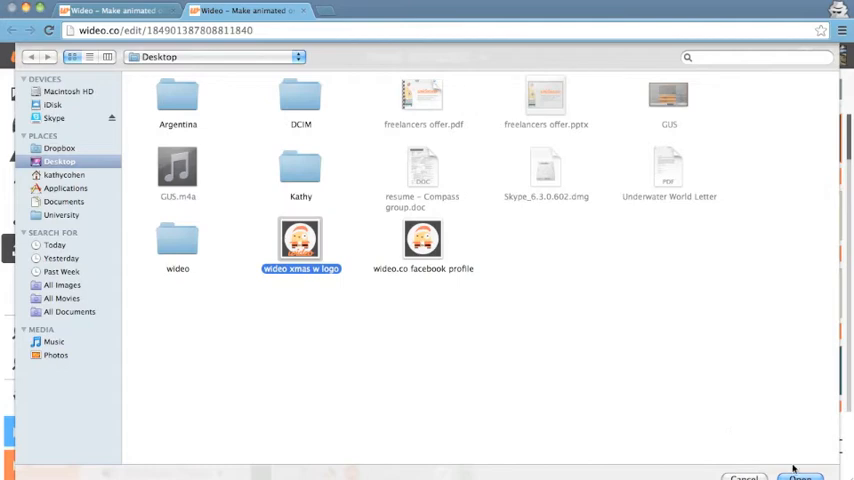
click(800, 476)
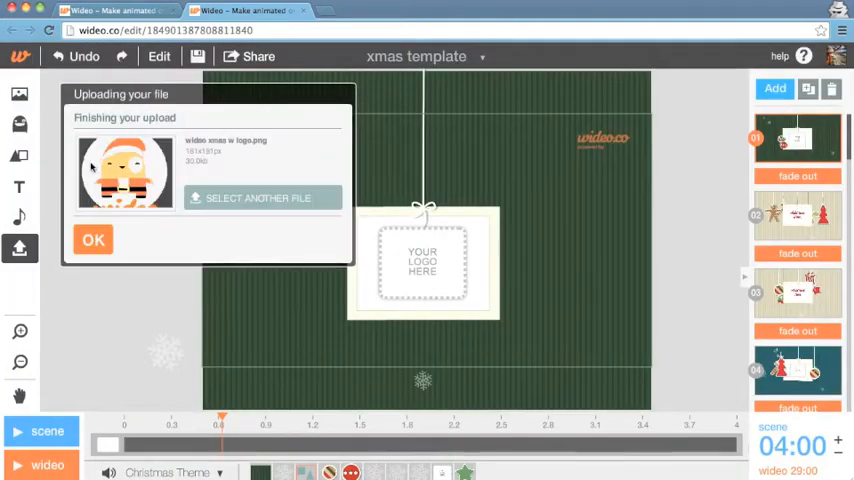
click(92, 240)
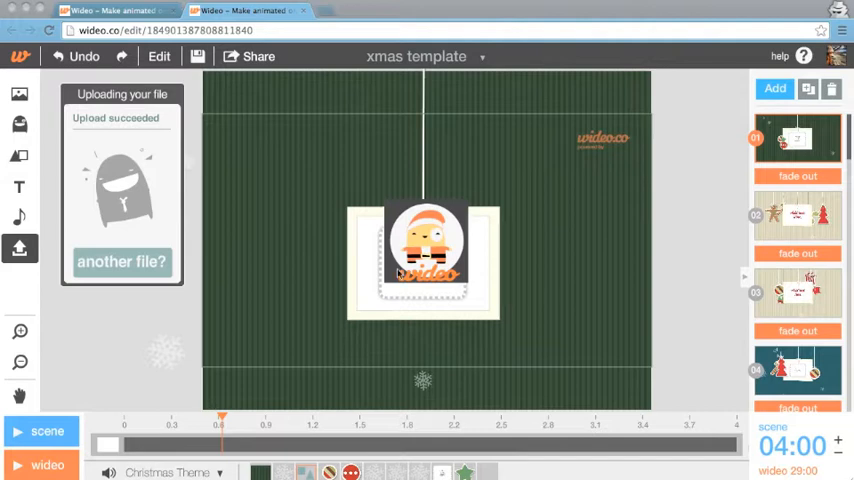
click(424, 250)
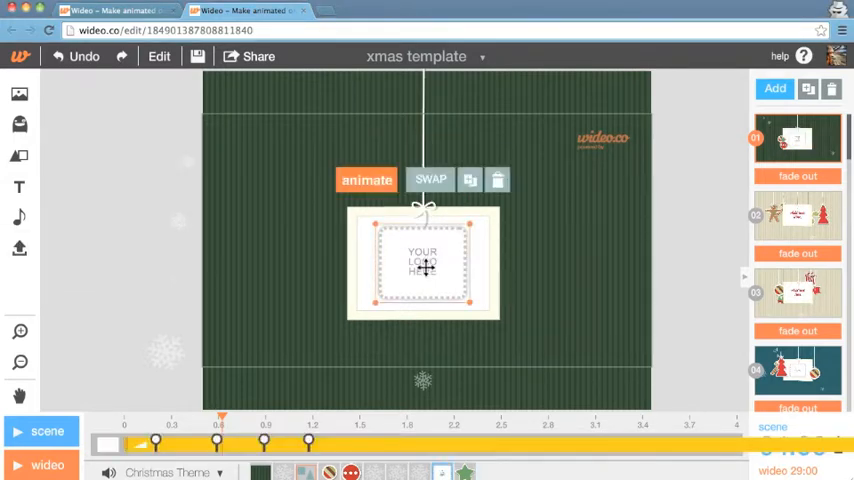
Step: Swap the card's logo placeholder for the uploaded Santa logo
click(428, 180)
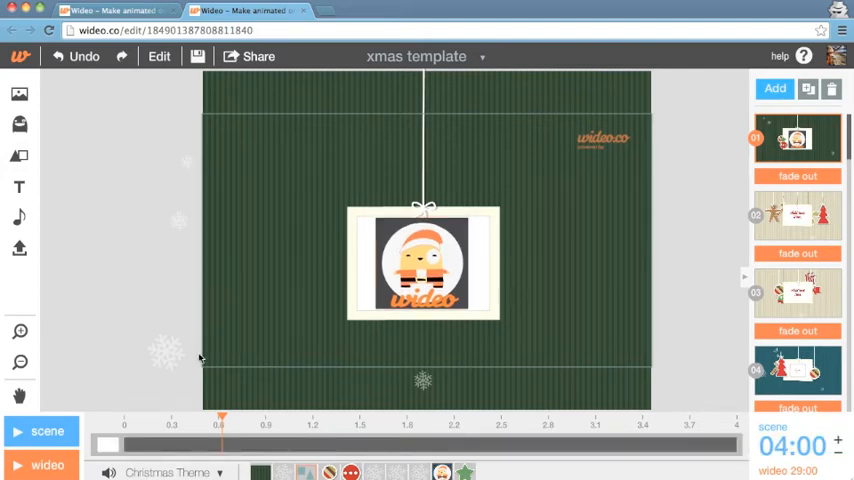
click(40, 432)
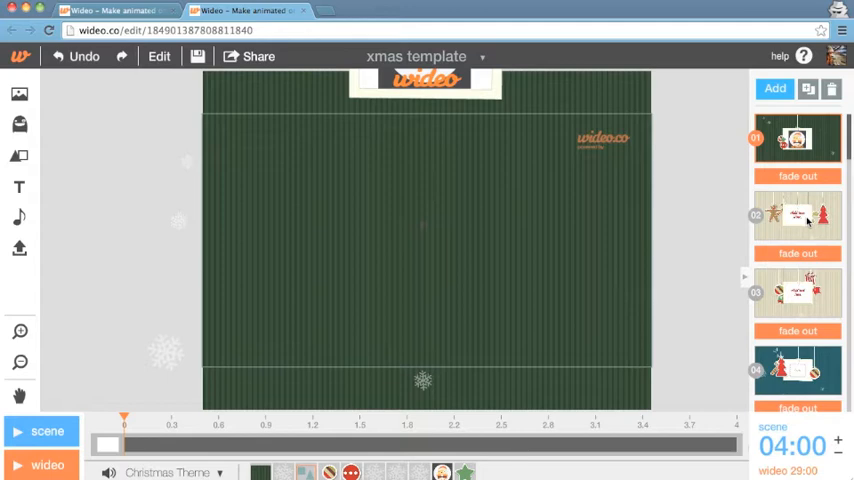
Step: Change the second scene's 'Add text Here' placeholder to 'Happy Holidays to all'
click(798, 216)
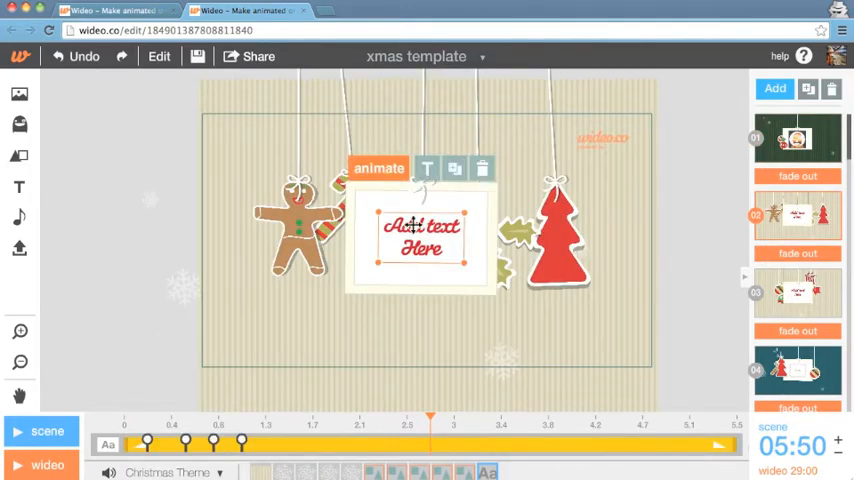
click(426, 168)
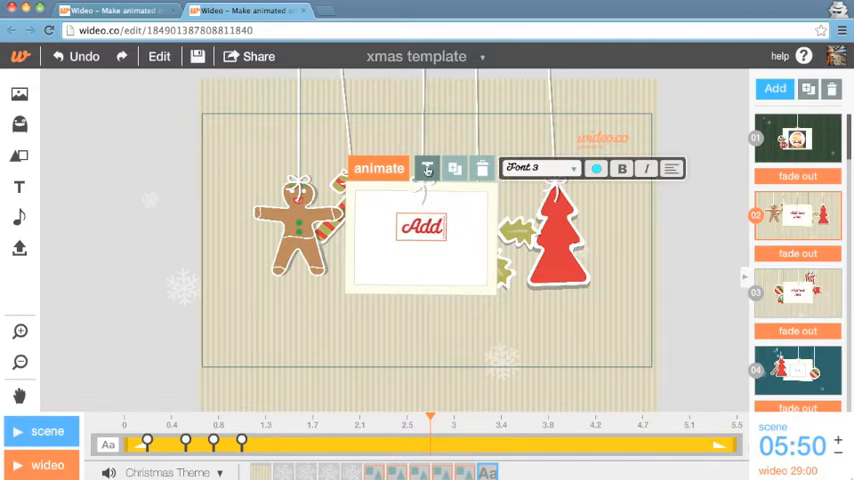
text(Happy)
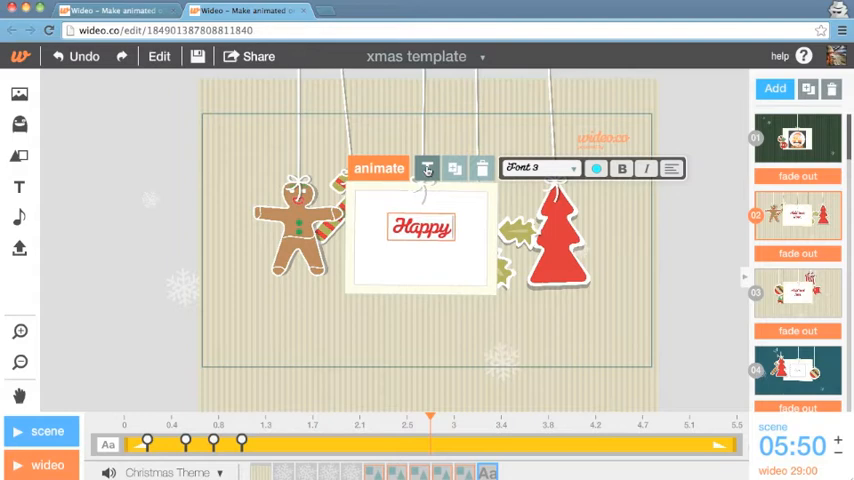
text(Holidays to all)
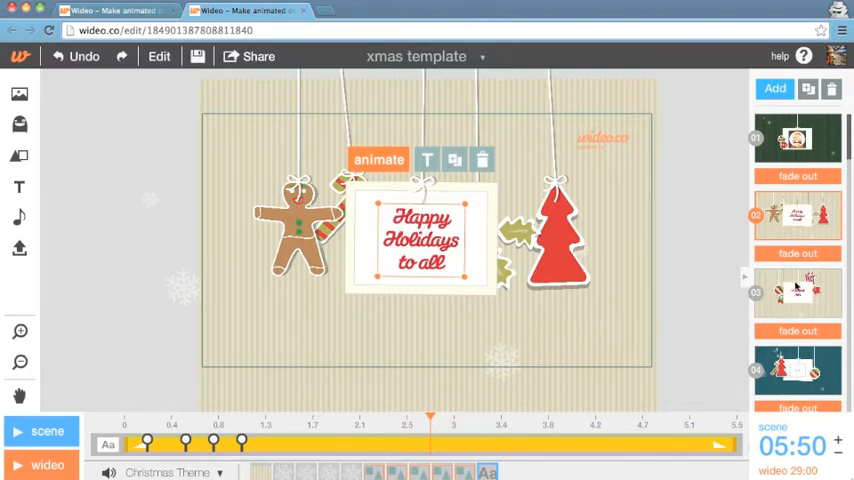
Step: Write the 'Seasons Greet...' greeting in the third scene's card text
click(798, 292)
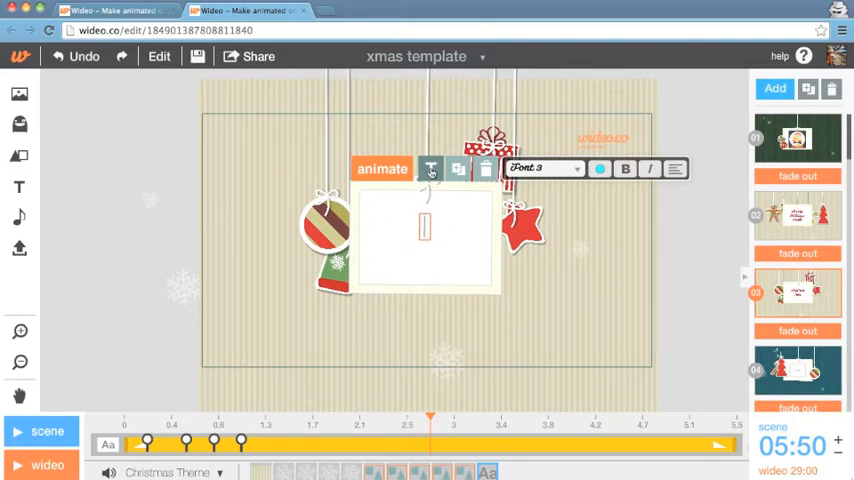
text(Seasons)
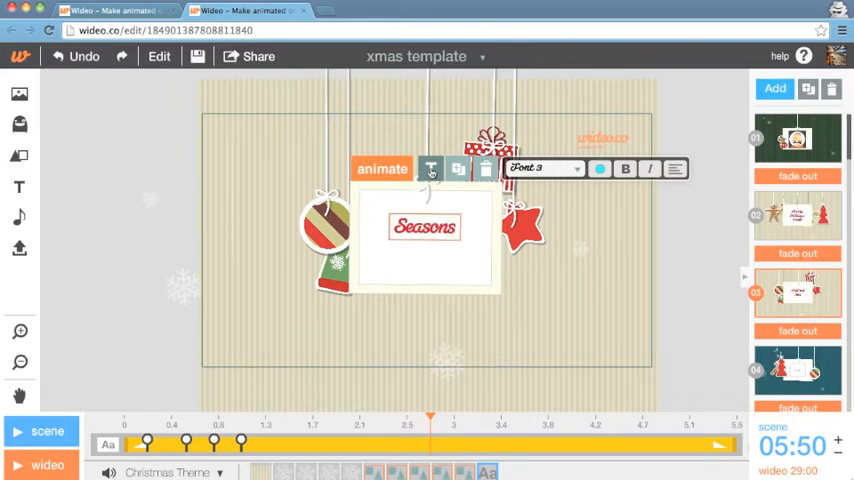
text(Greet)
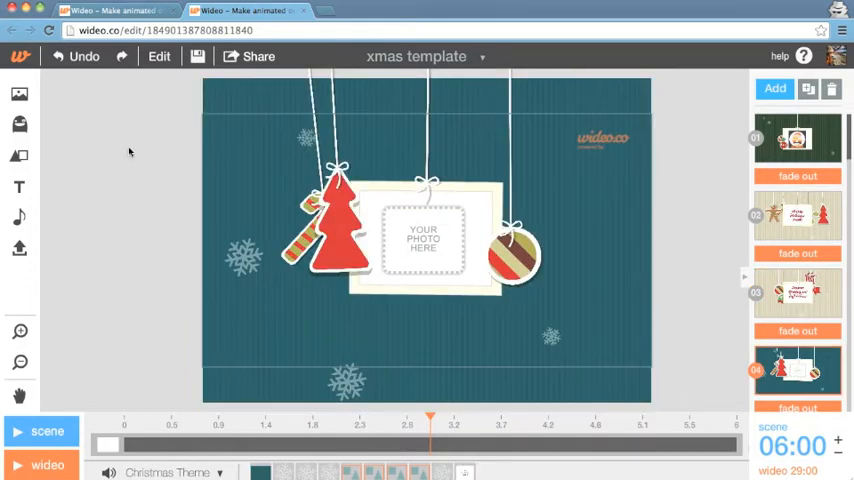
Step: Place the uploaded logo from My Stuff into the 'Your photo here' frame, then move to the closing scene
click(420, 240)
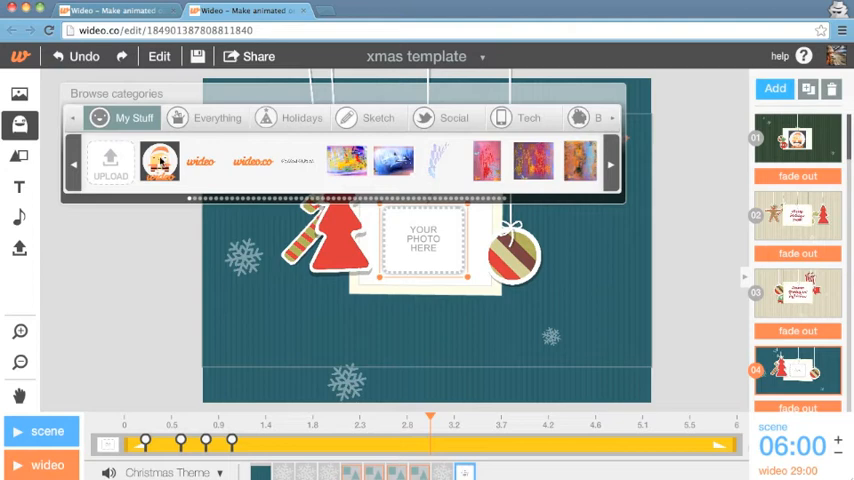
click(160, 162)
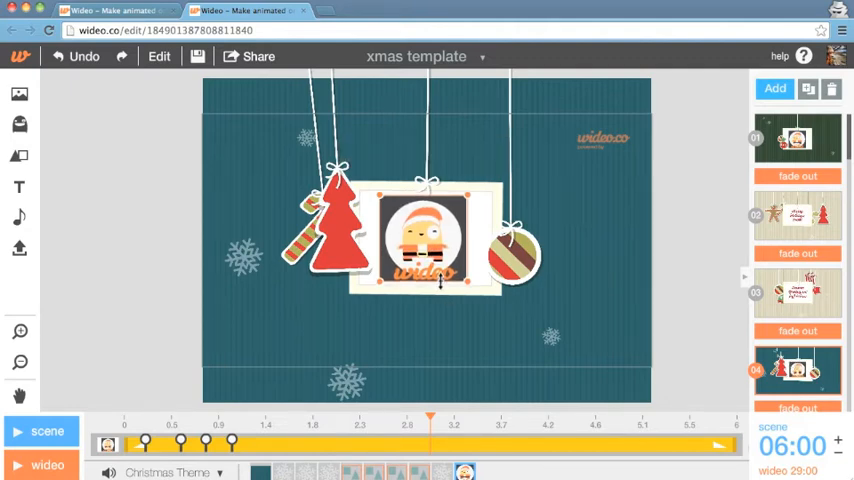
click(428, 236)
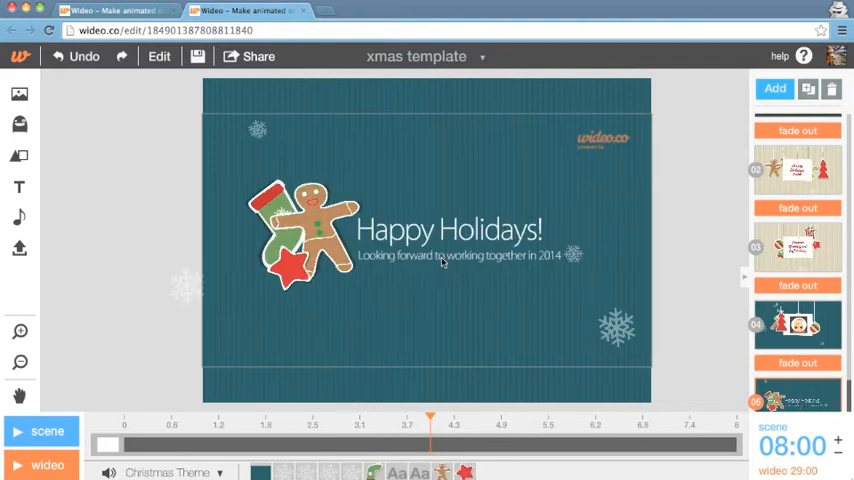
click(460, 256)
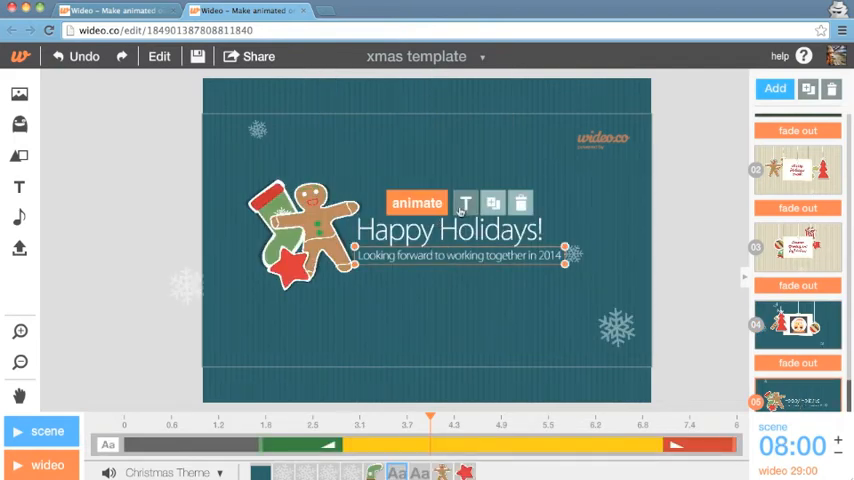